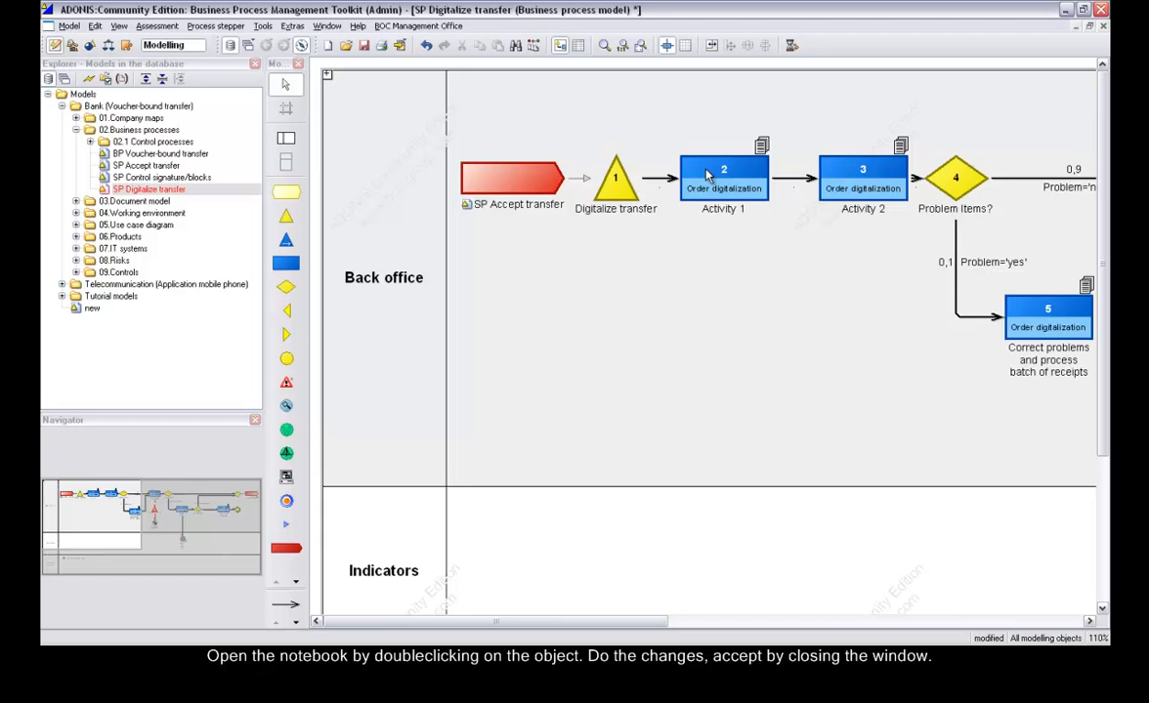
# Rename Activity 1 to 'Gather credit transfer receipts into a batch' via its notebook.
pyautogui.doubleClick(723, 179)
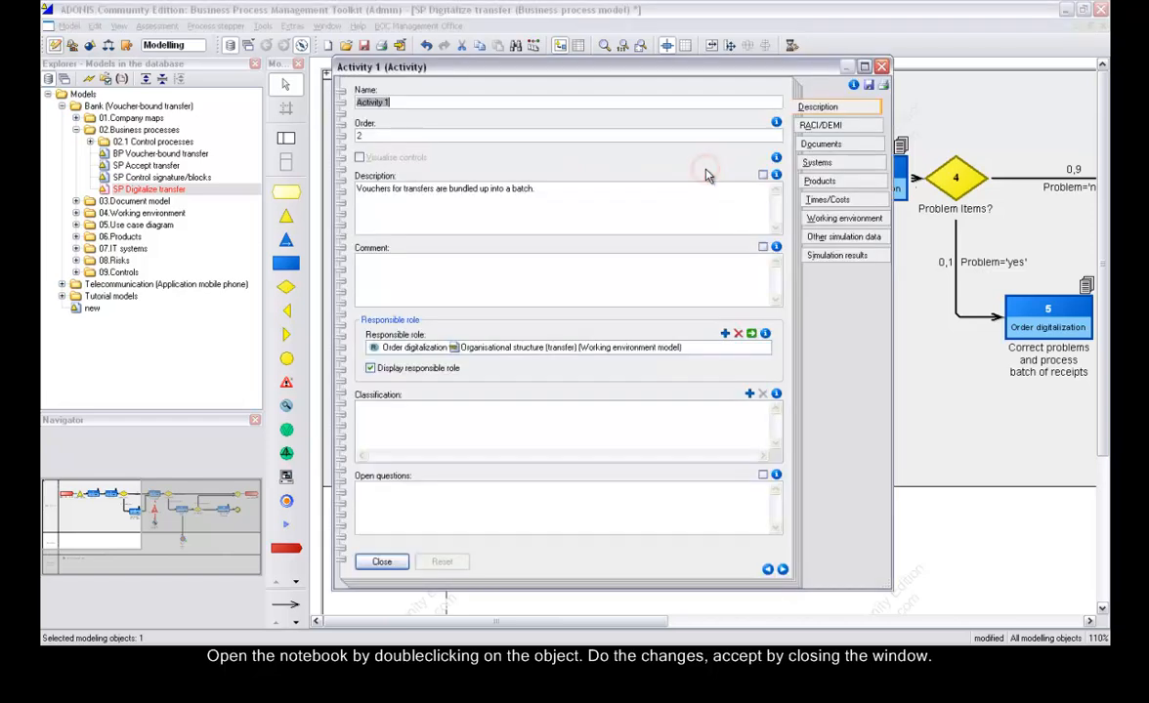
pyautogui.write('Gather credit tra')
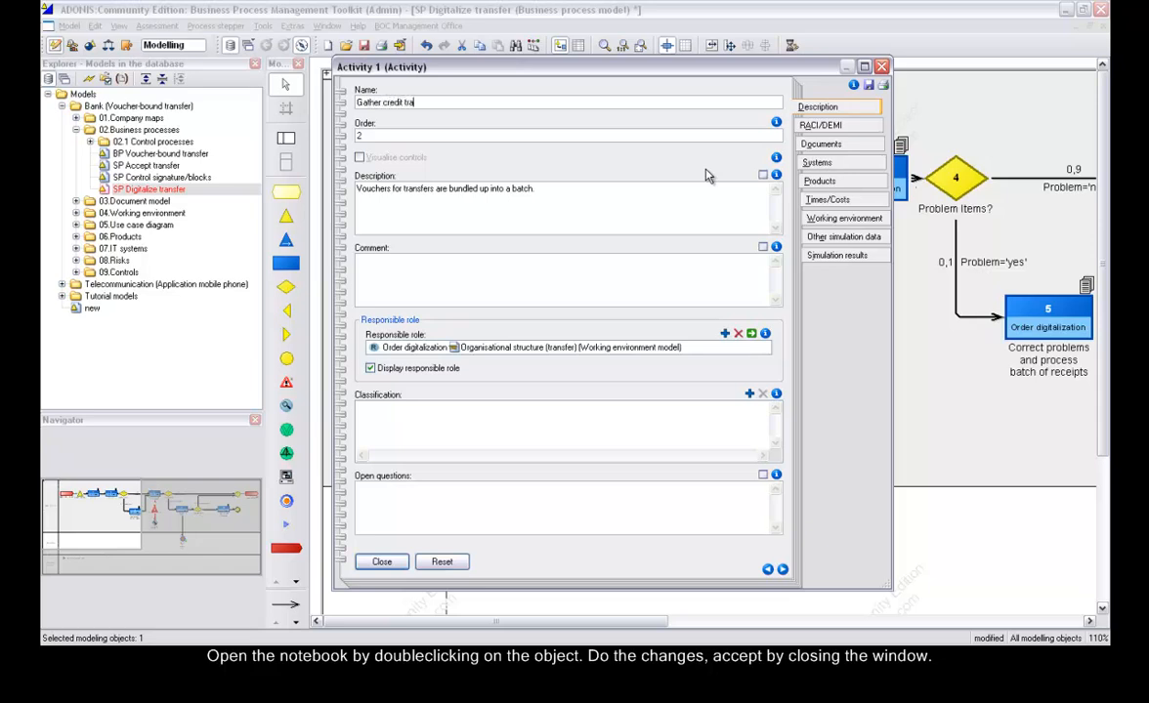
pyautogui.write('nsfer receipts')
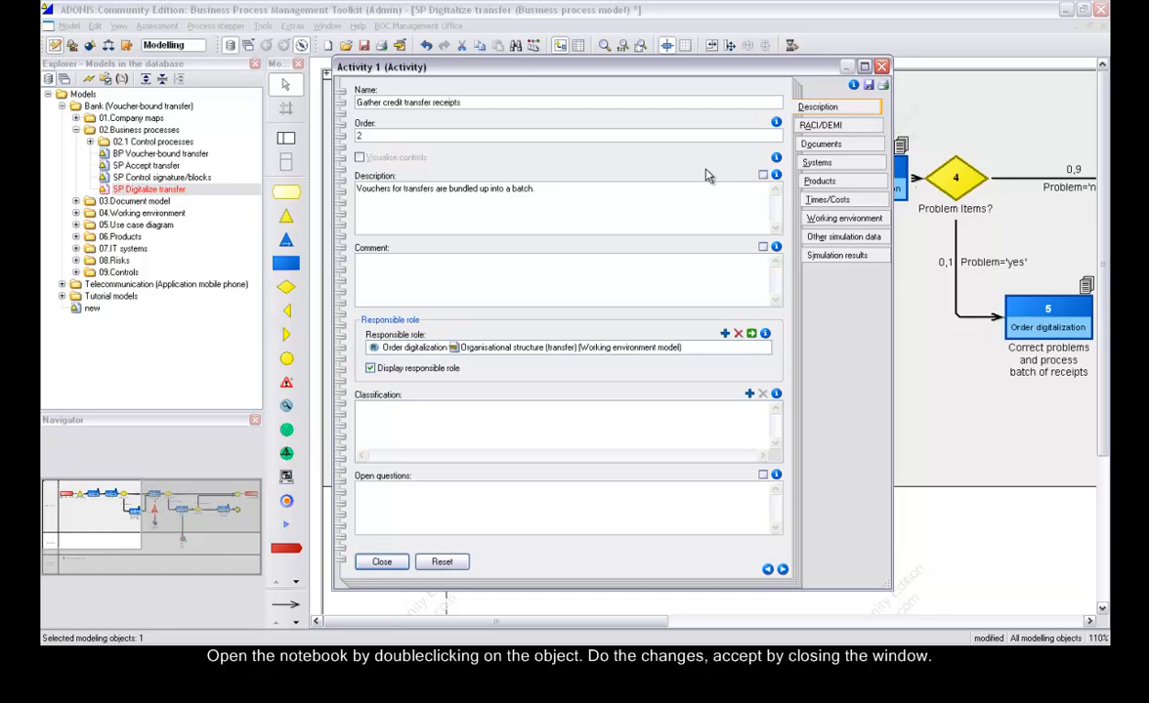
pyautogui.write('into a batch')
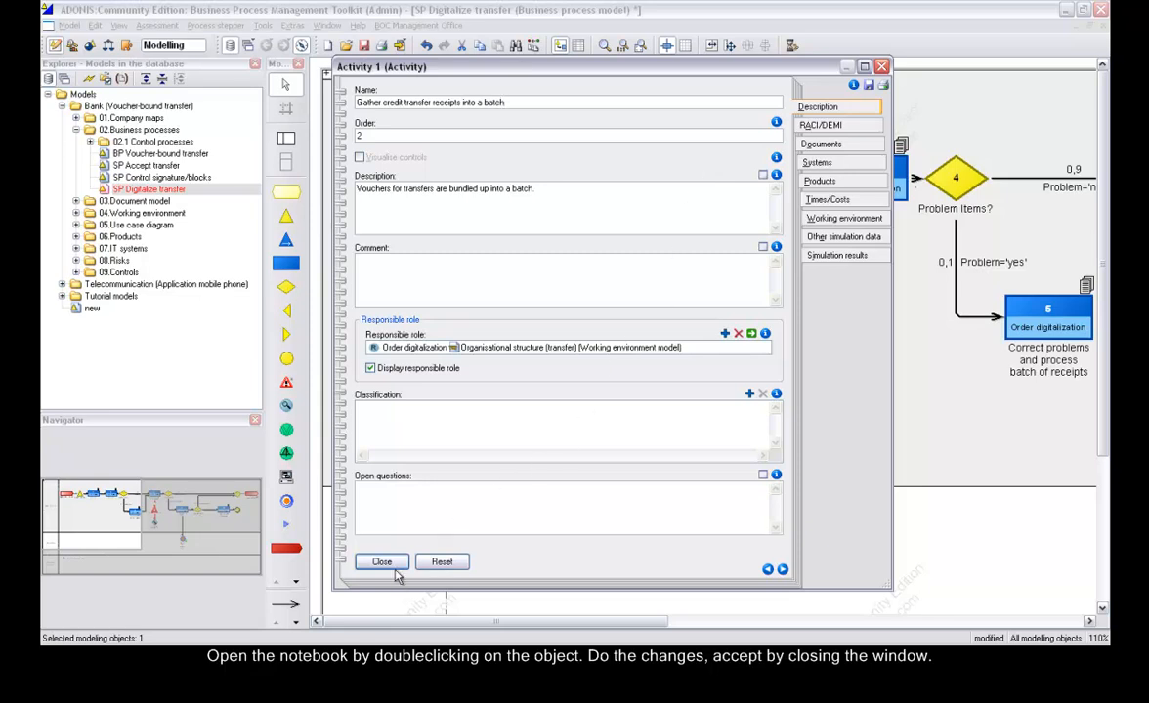
pyautogui.click(380, 562)
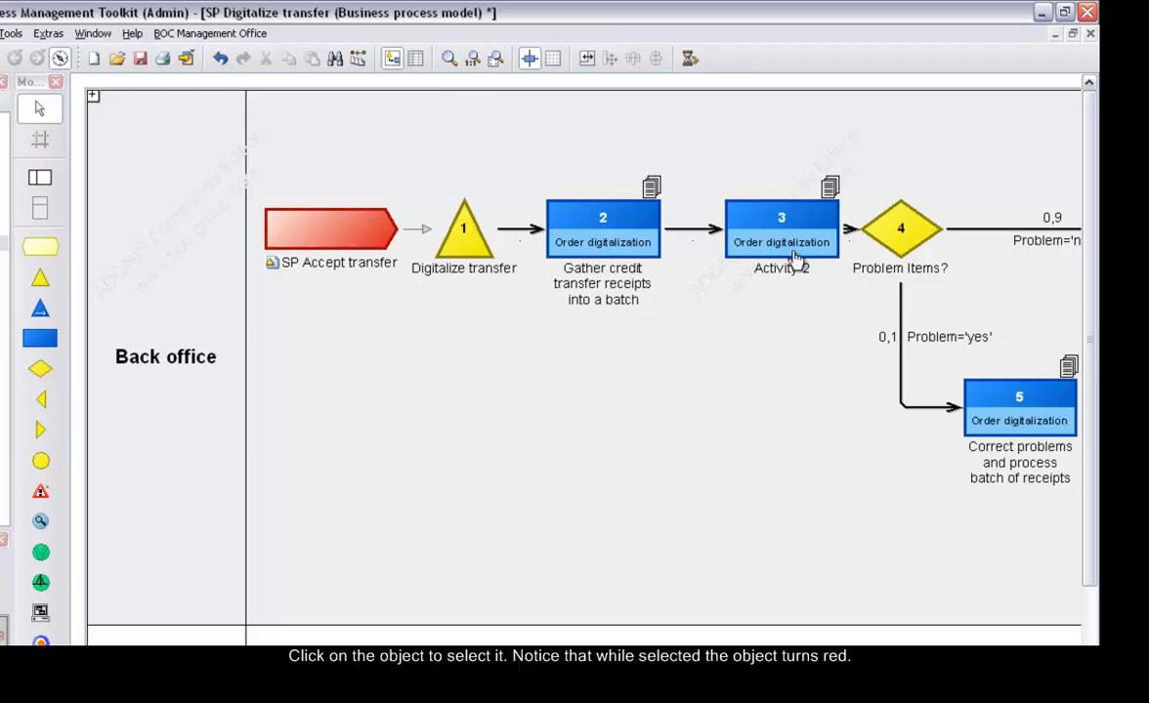
# Select the object labelled Activity 2 (number 3) for renaming.
pyautogui.click(780, 226)
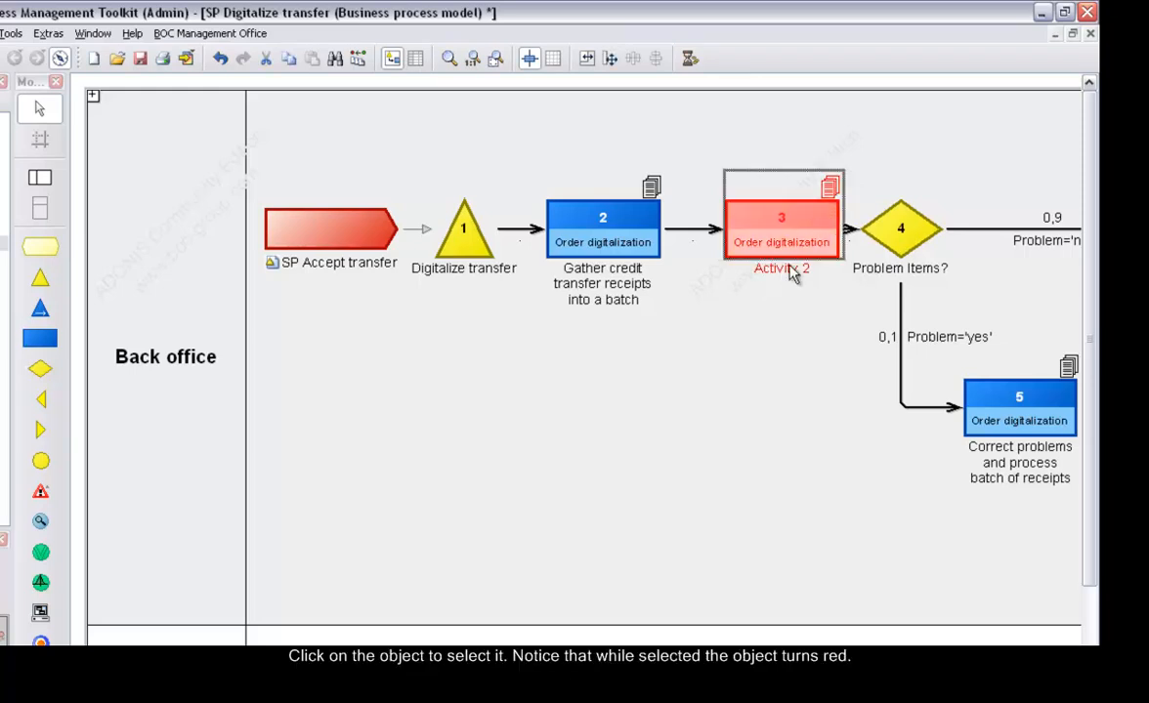
# Rename Activity 2 to 'Process batch of receipts' and apply the name.
pyautogui.doubleClick(782, 267)
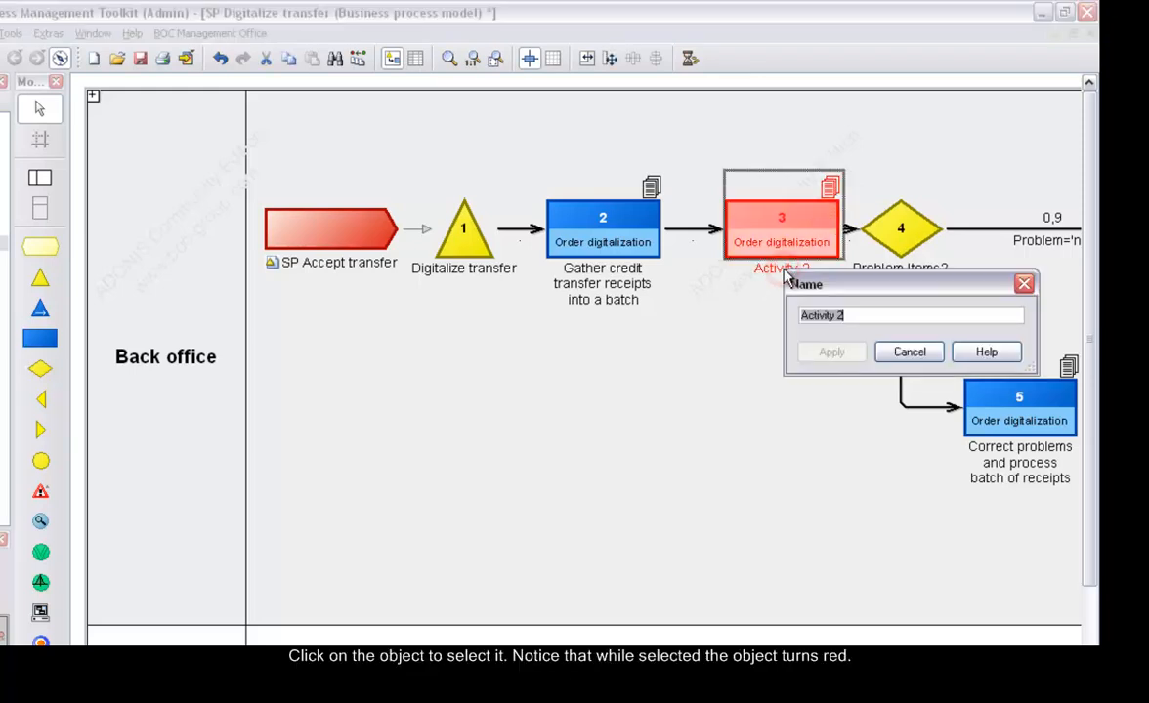
pyautogui.write('Process batch of rec')
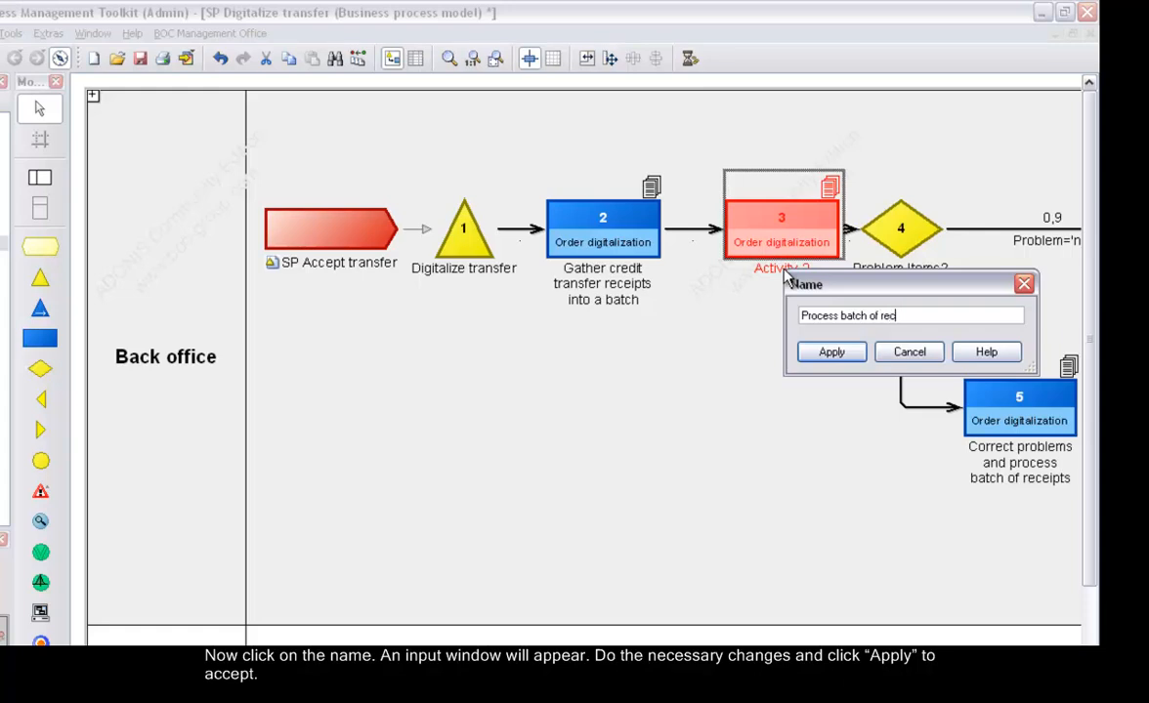
pyautogui.write('eipts')
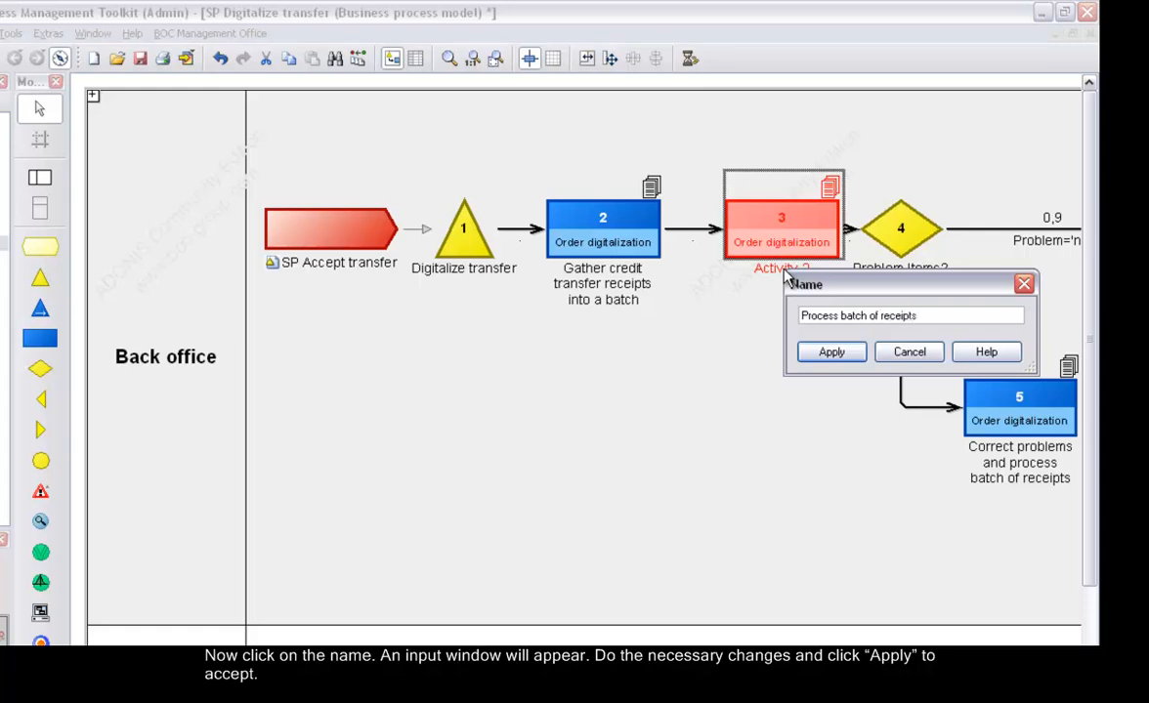
pyautogui.moveTo(831, 352)
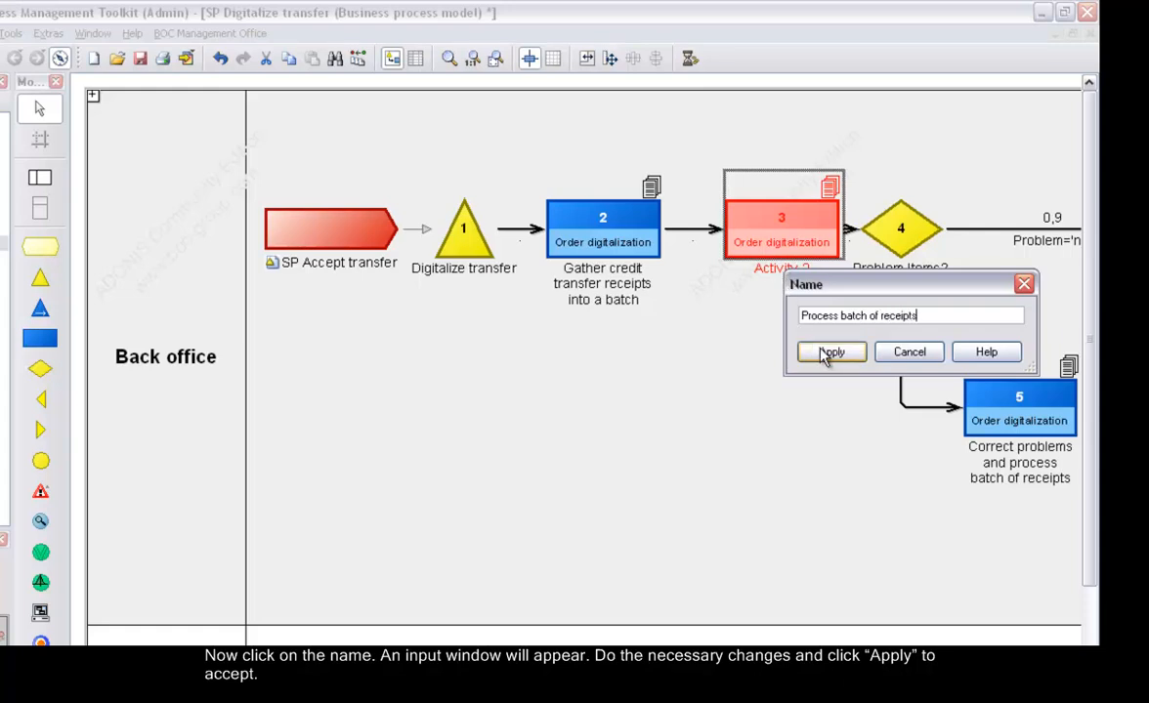
pyautogui.click(830, 352)
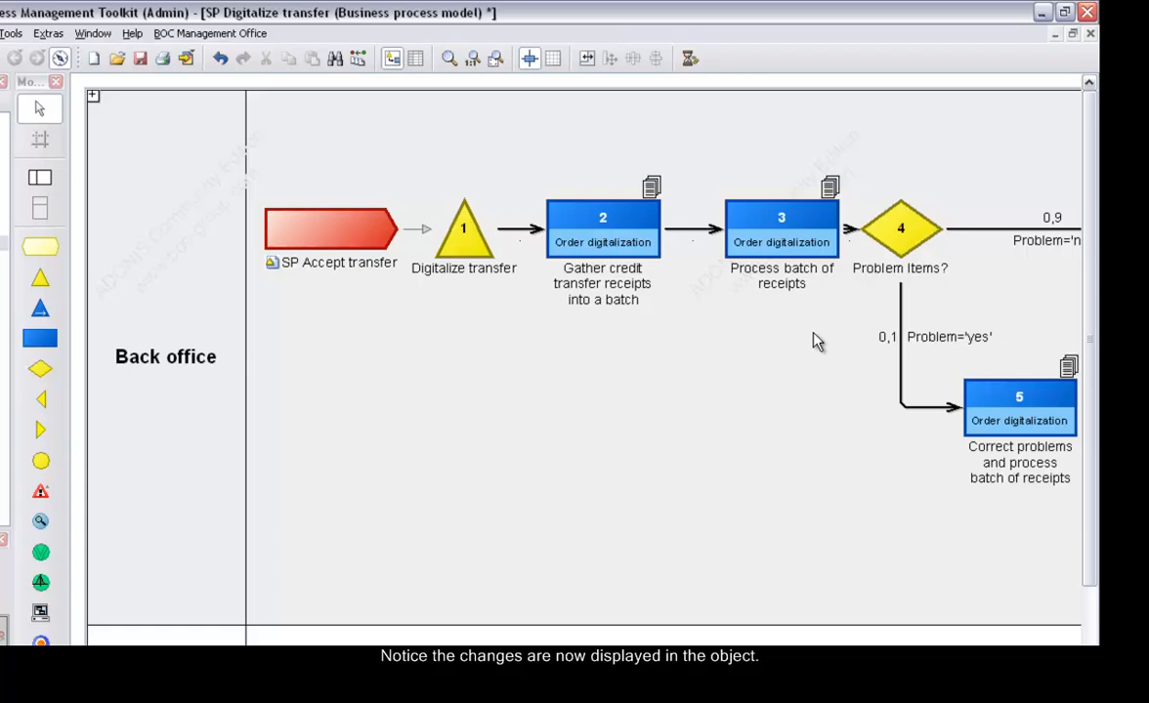
pyautogui.moveTo(819, 318)
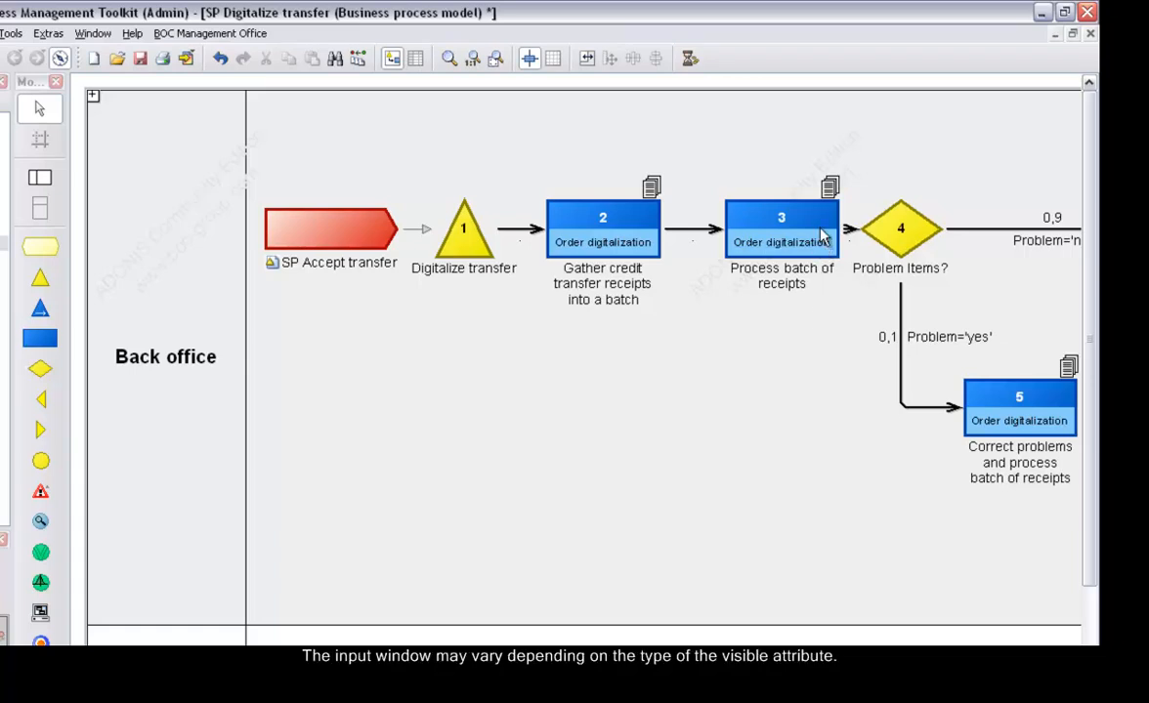
pyautogui.doubleClick(781, 217)
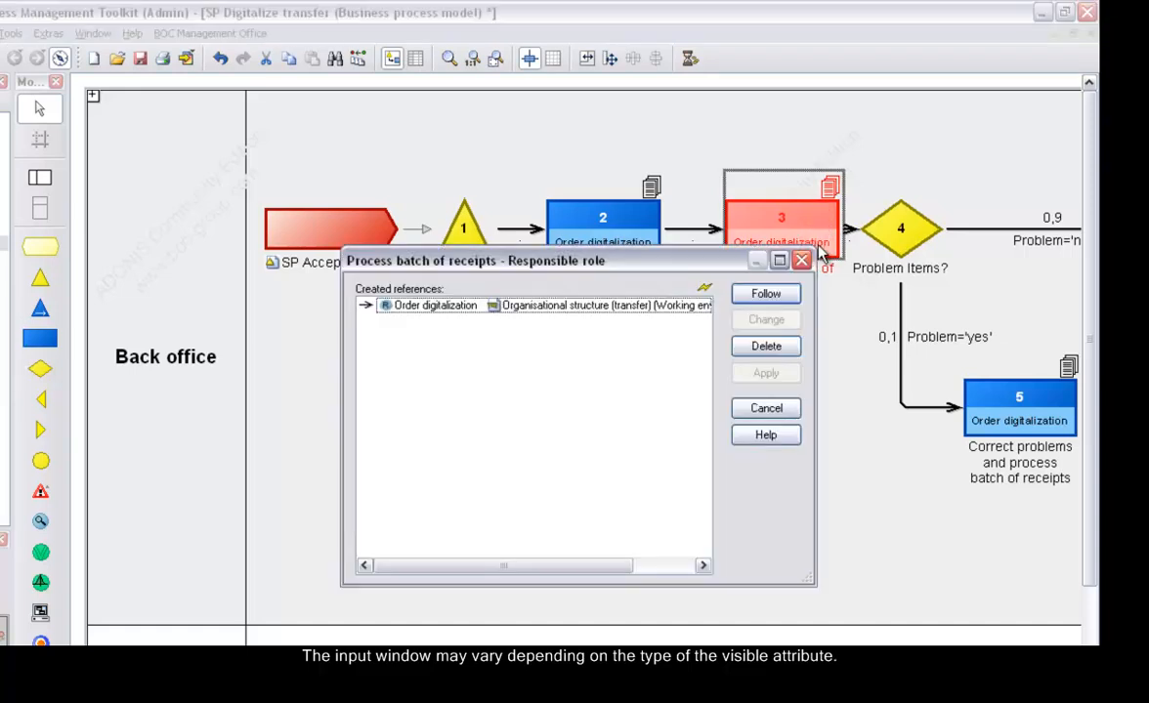
pyautogui.click(765, 408)
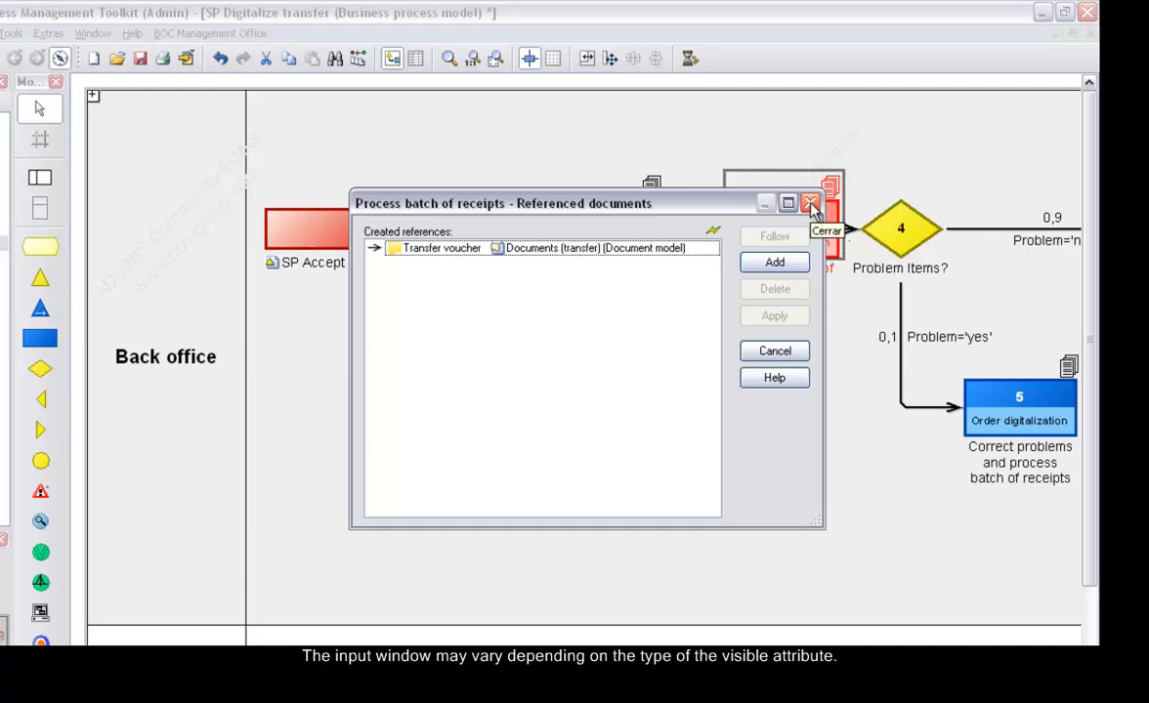
pyautogui.click(811, 204)
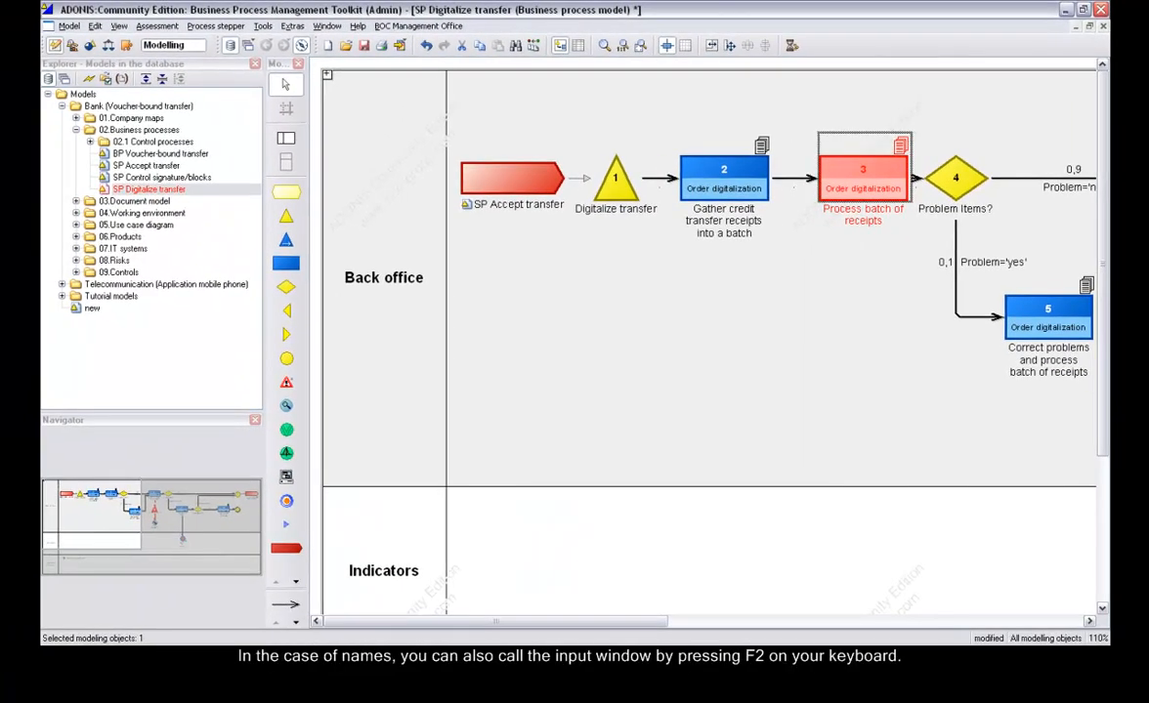
pyautogui.press('f2')
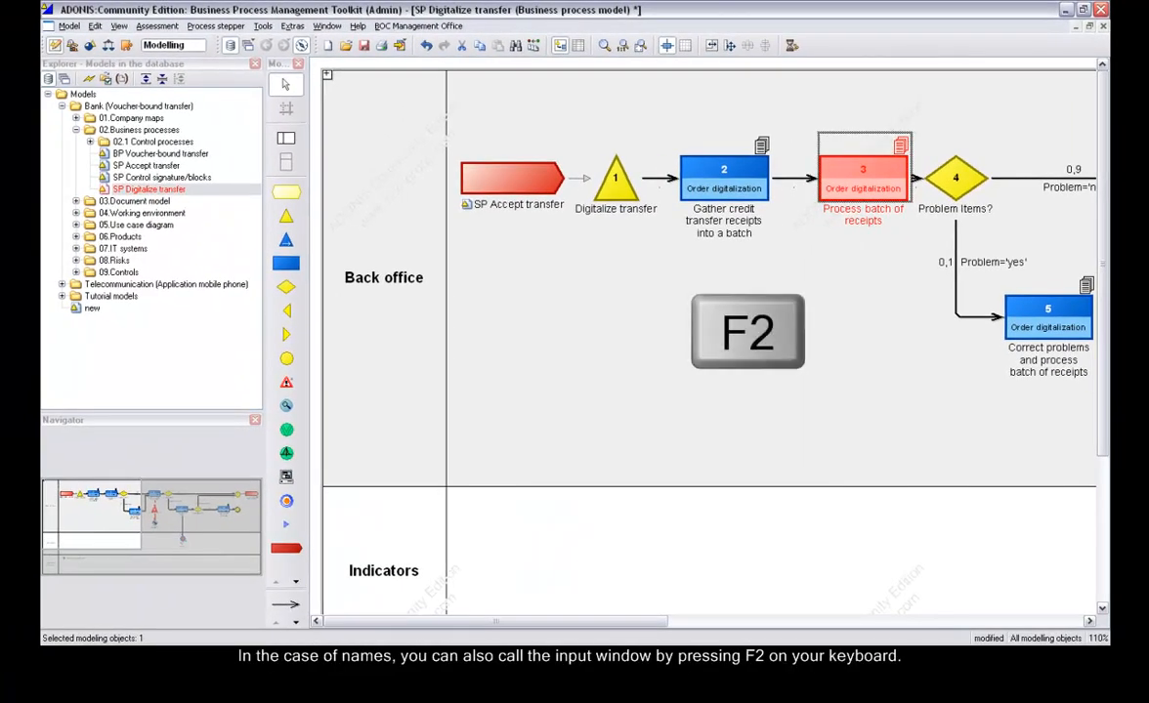
pyautogui.press('f2')
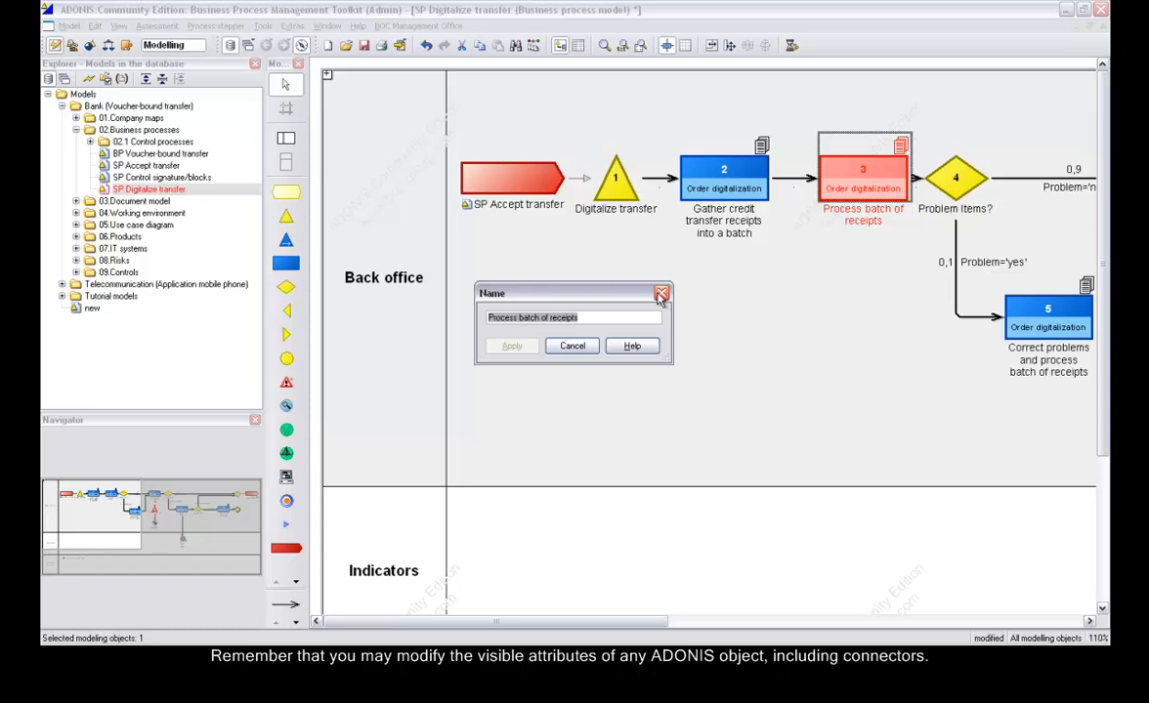
pyautogui.click(661, 293)
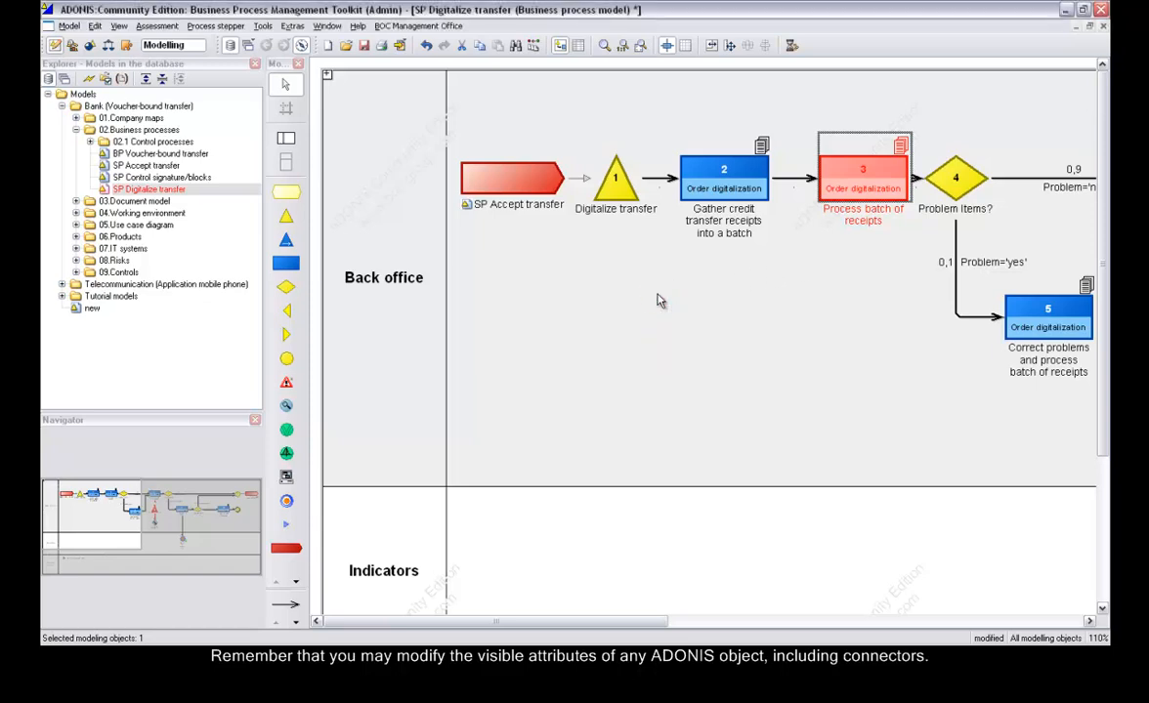